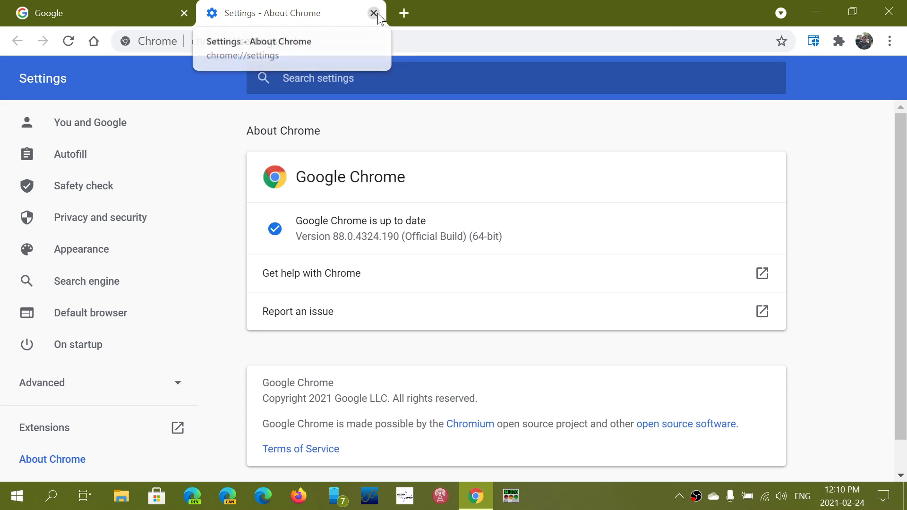
Step: Close the 'Settings - About Chrome' tab, leaving the Google homepage open
{"action": "left_click", "coordinate": [374, 13]}
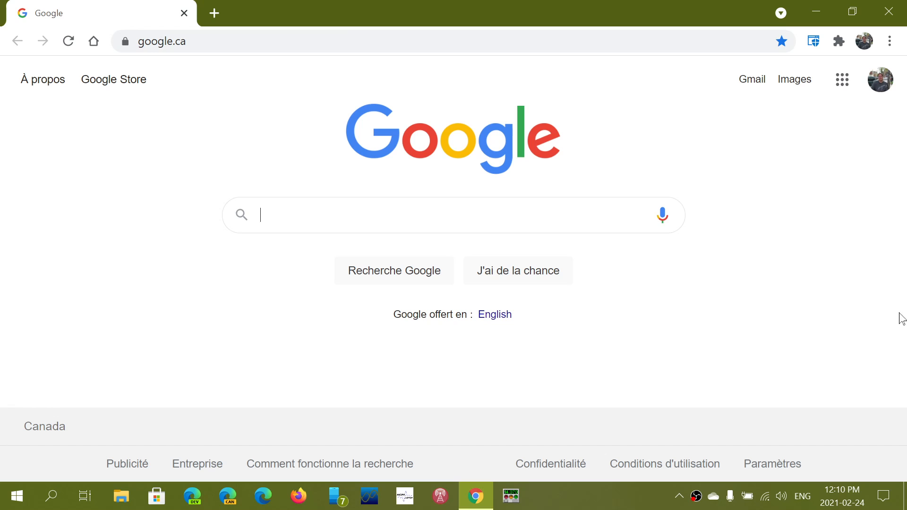
{"action": "mouse_move", "coordinate": [788, 105]}
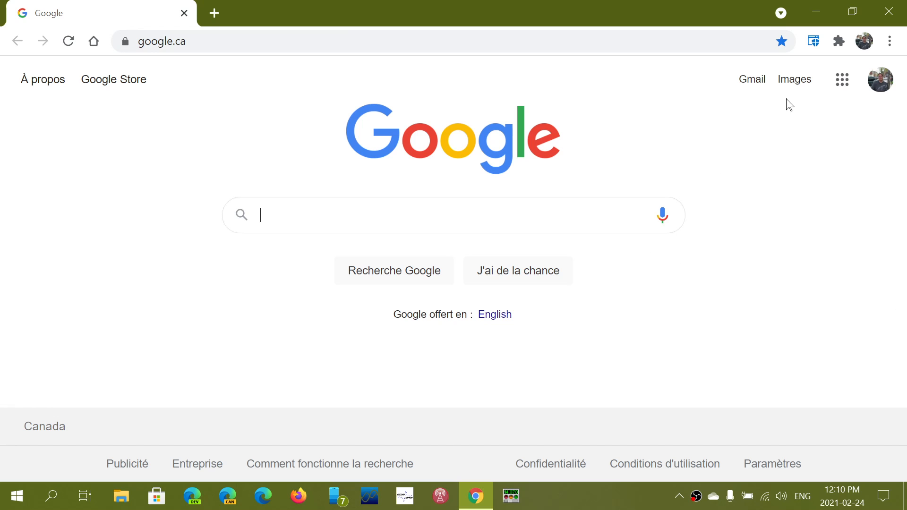
Step: Open About Google Chrome from the menu's Help section to confirm version 88 is up to date
{"action": "left_click", "coordinate": [892, 41]}
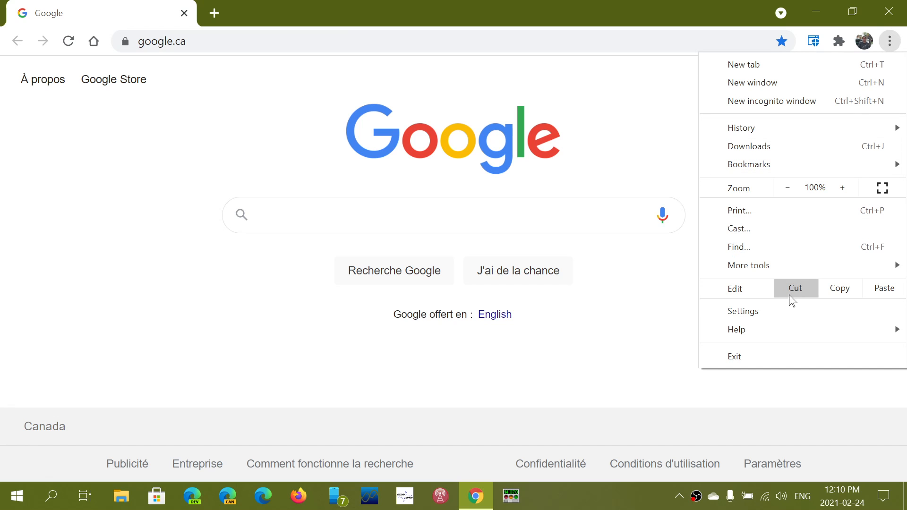
{"action": "mouse_move", "coordinate": [736, 329]}
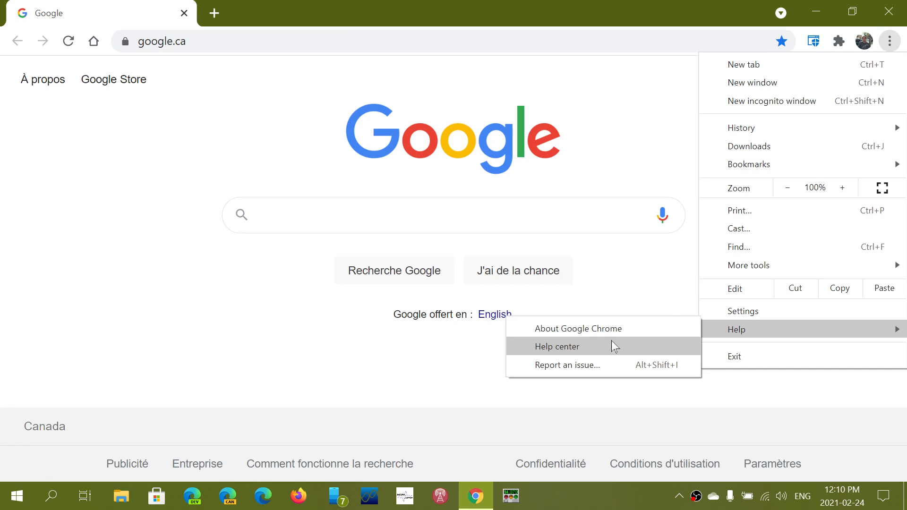
{"action": "left_click", "coordinate": [577, 329]}
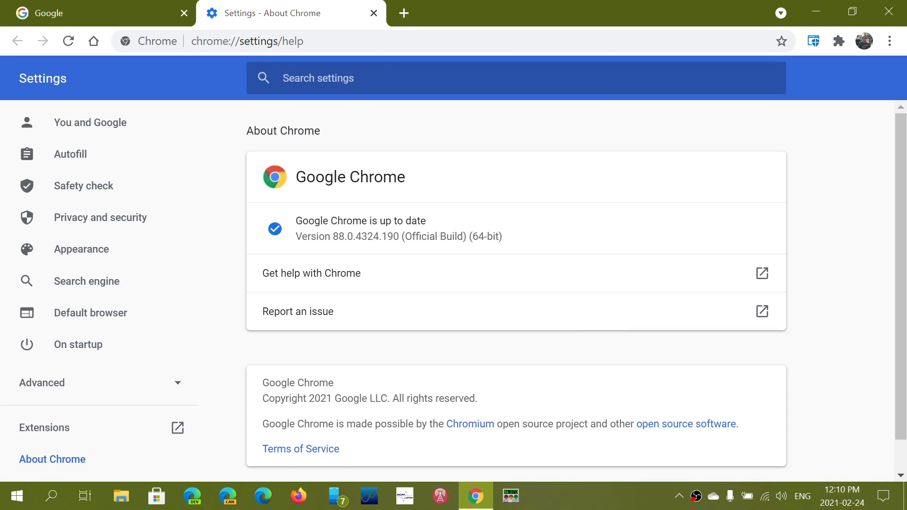
{"action": "mouse_move", "coordinate": [549, 340]}
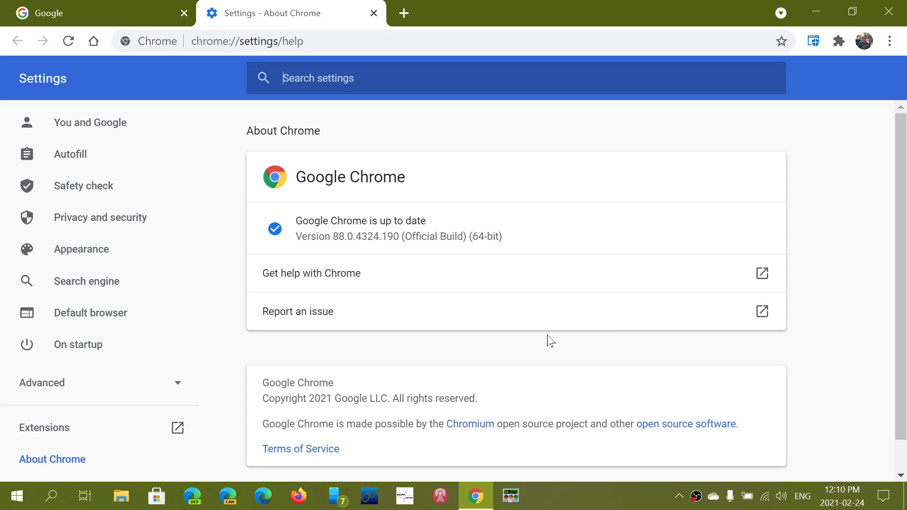
Step: Close the About Chrome settings tab so only the Google homepage remains
{"action": "left_click", "coordinate": [98, 13]}
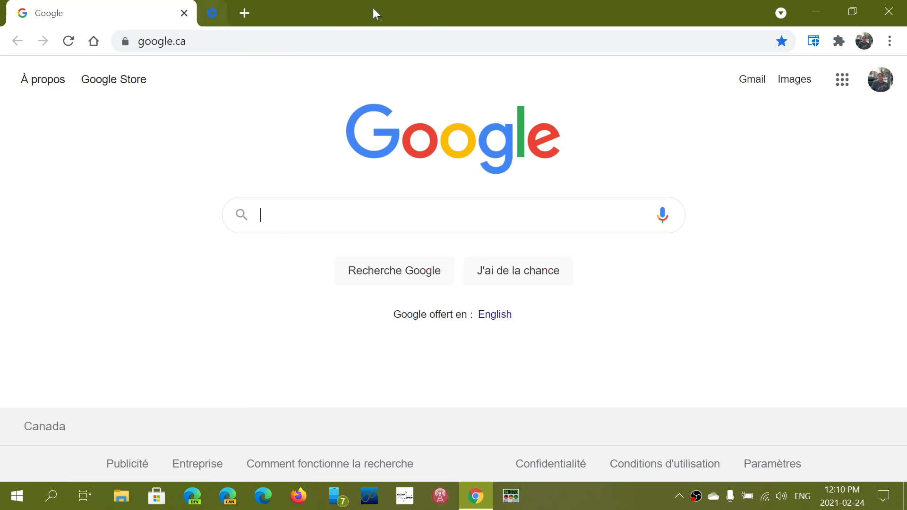
{"action": "left_click", "coordinate": [211, 13]}
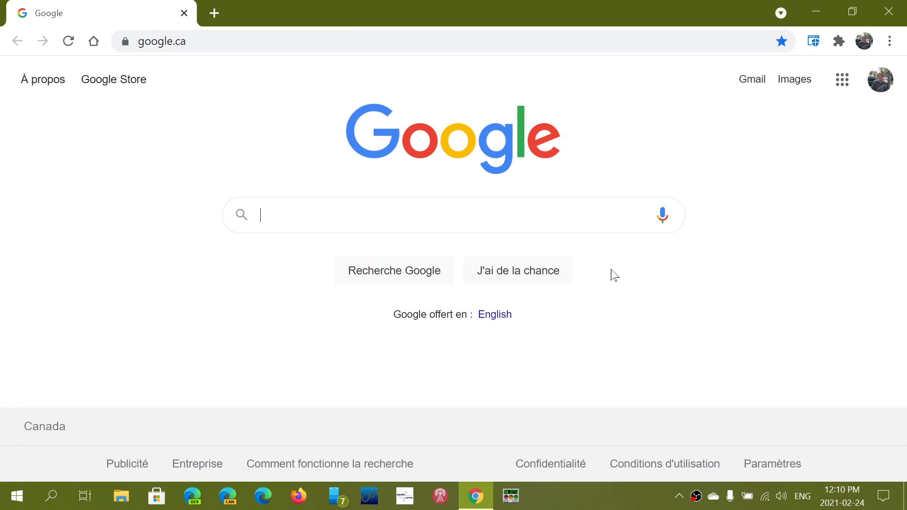
{"action": "mouse_move", "coordinate": [797, 5]}
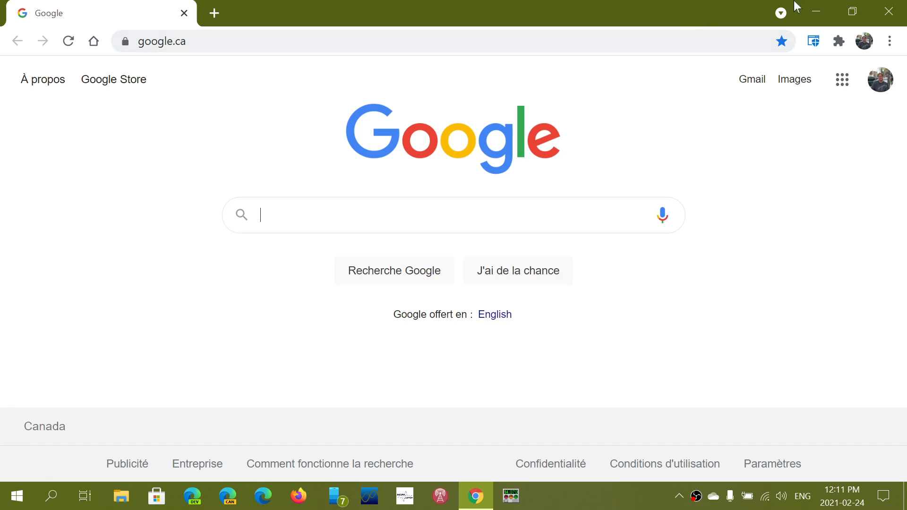